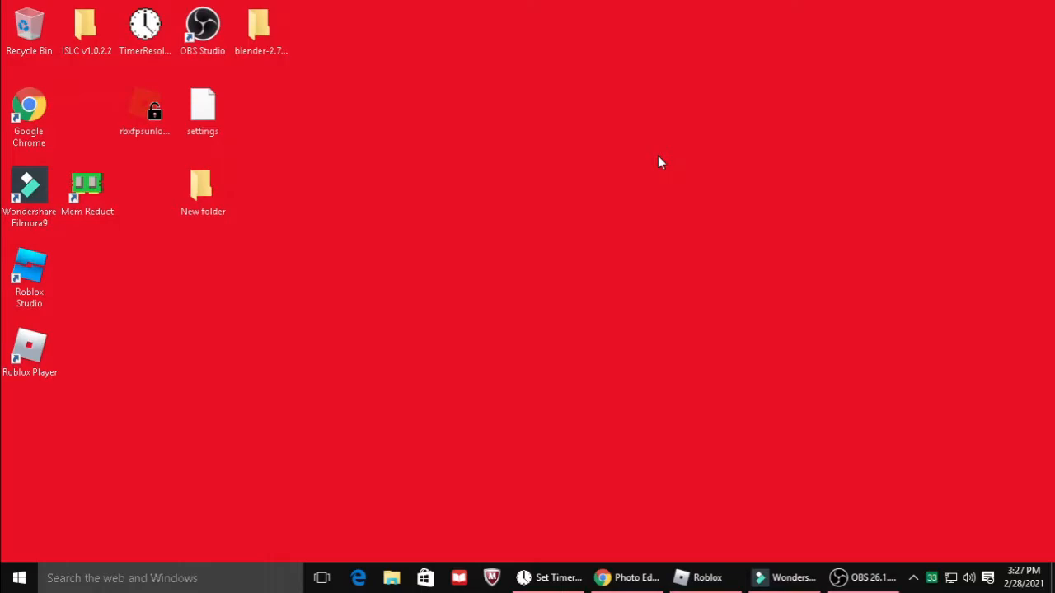
mouse_move(635, 166)
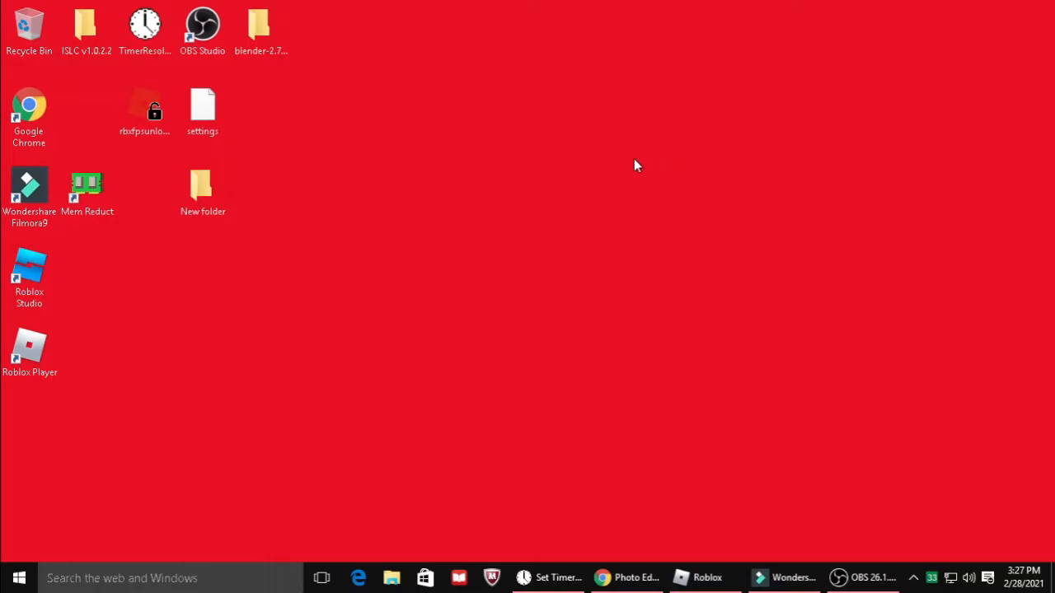
mouse_move(642, 304)
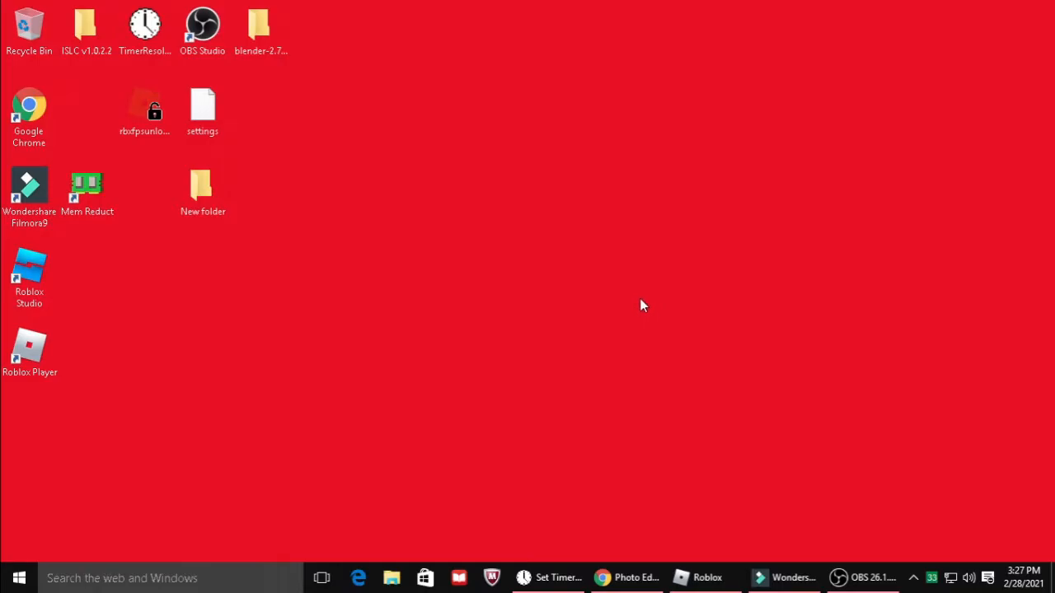
mouse_move(657, 276)
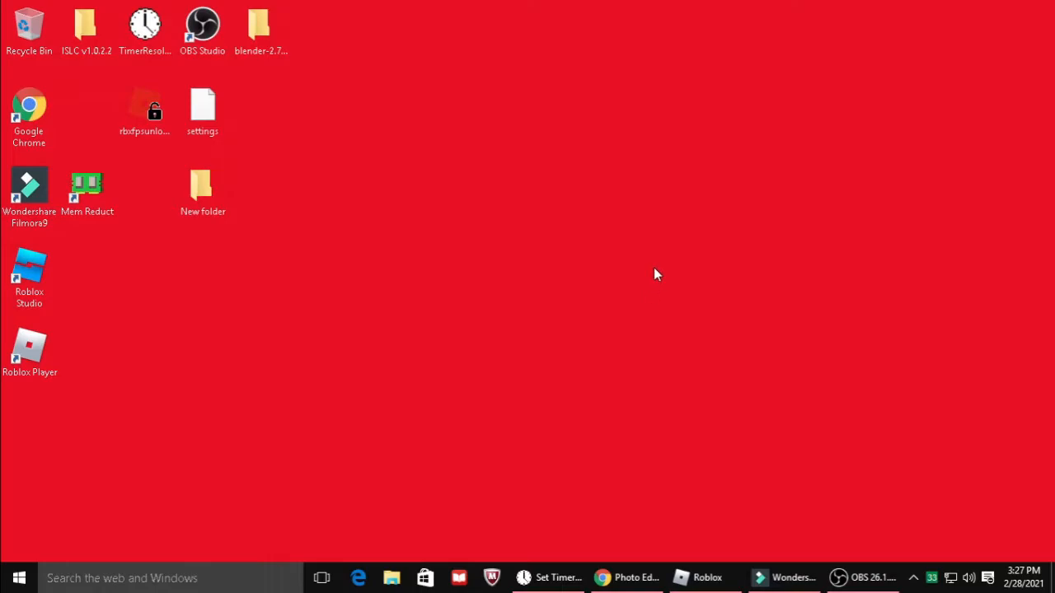
mouse_move(675, 267)
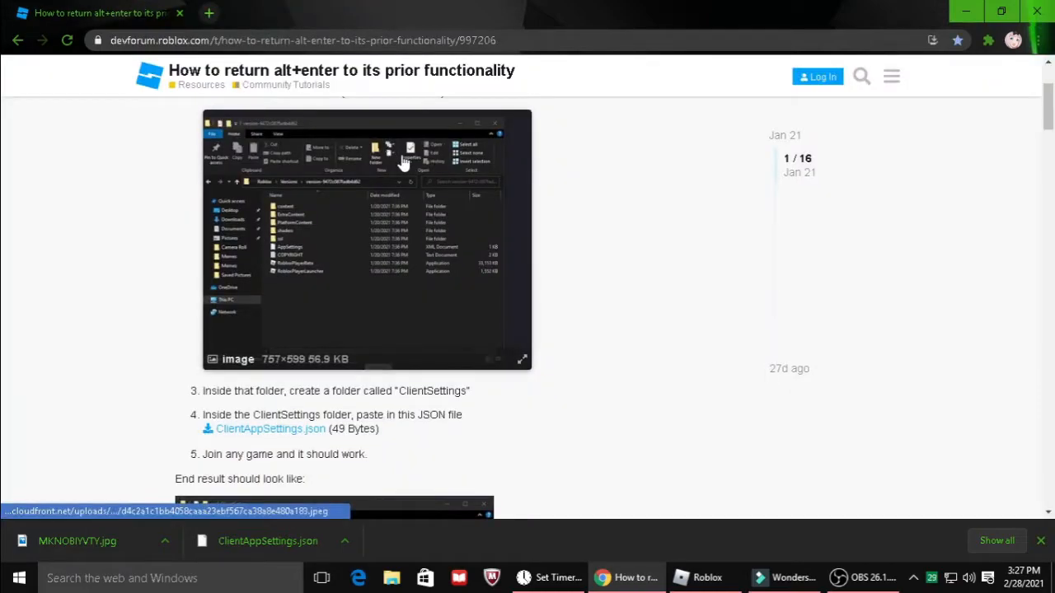
mouse_move(404, 161)
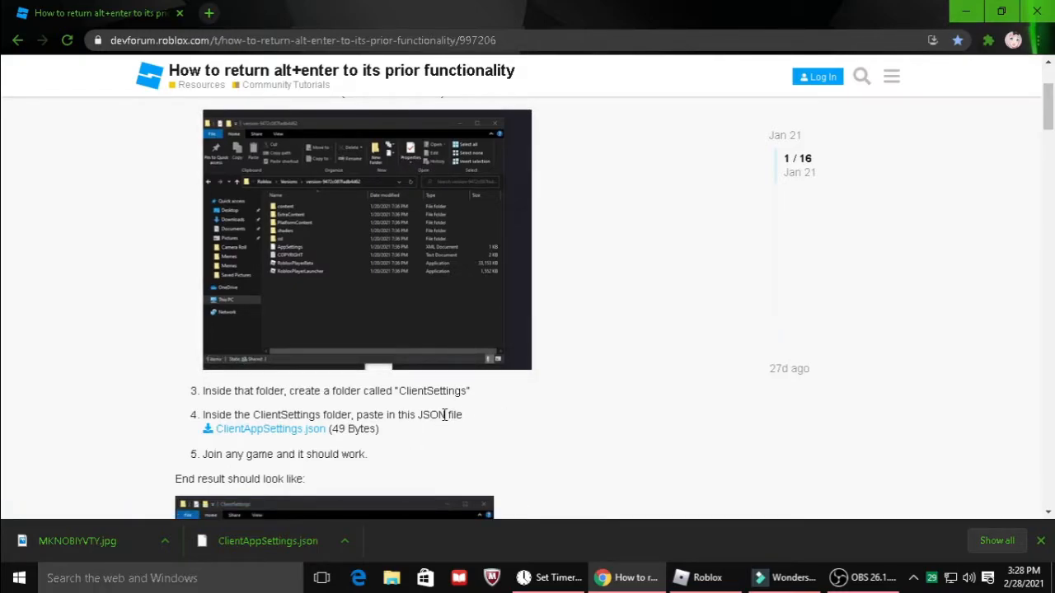
mouse_move(400, 393)
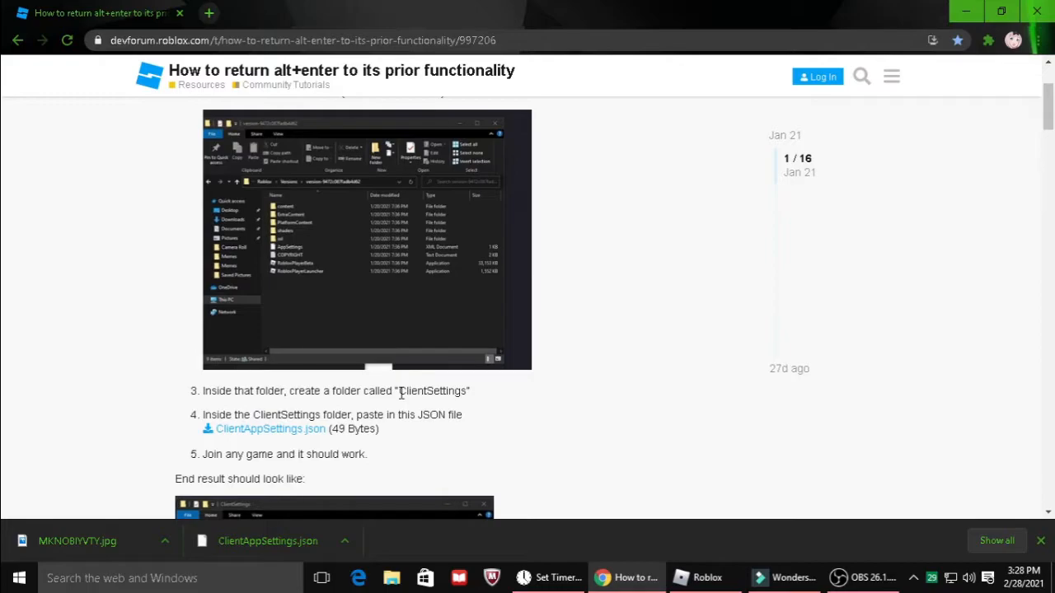
- Copy the folder name 'ClientSettings' from the guide and download ClientAppSettings.json
double_click(432, 391)
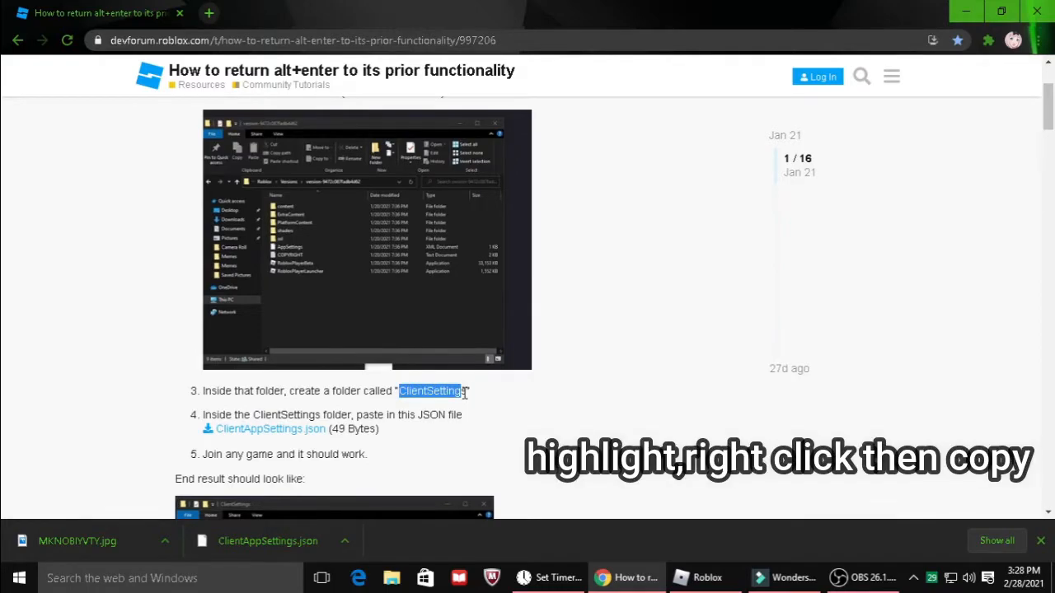
right_click(433, 391)
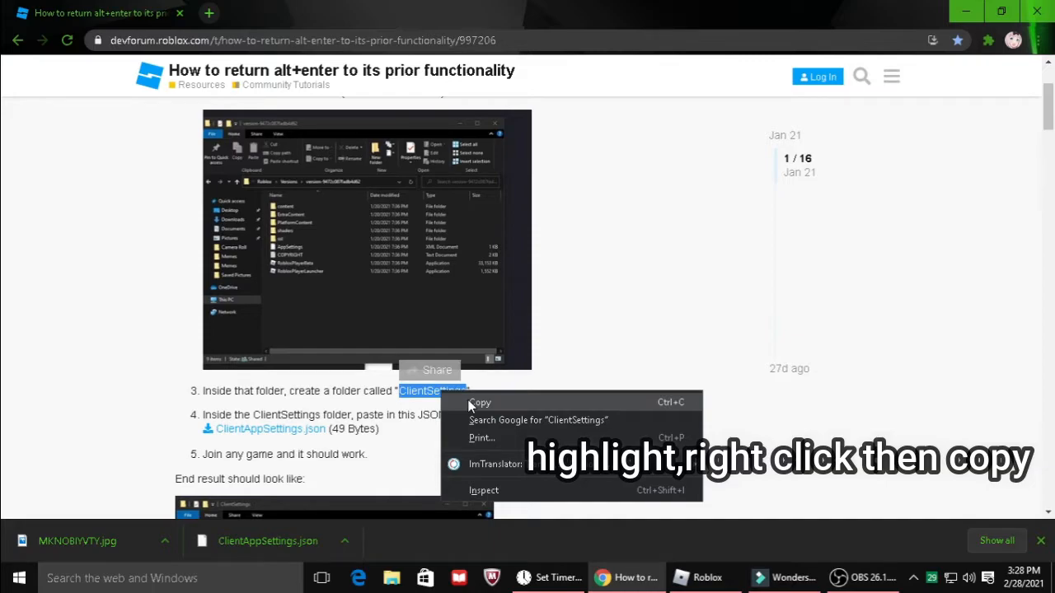
click(478, 402)
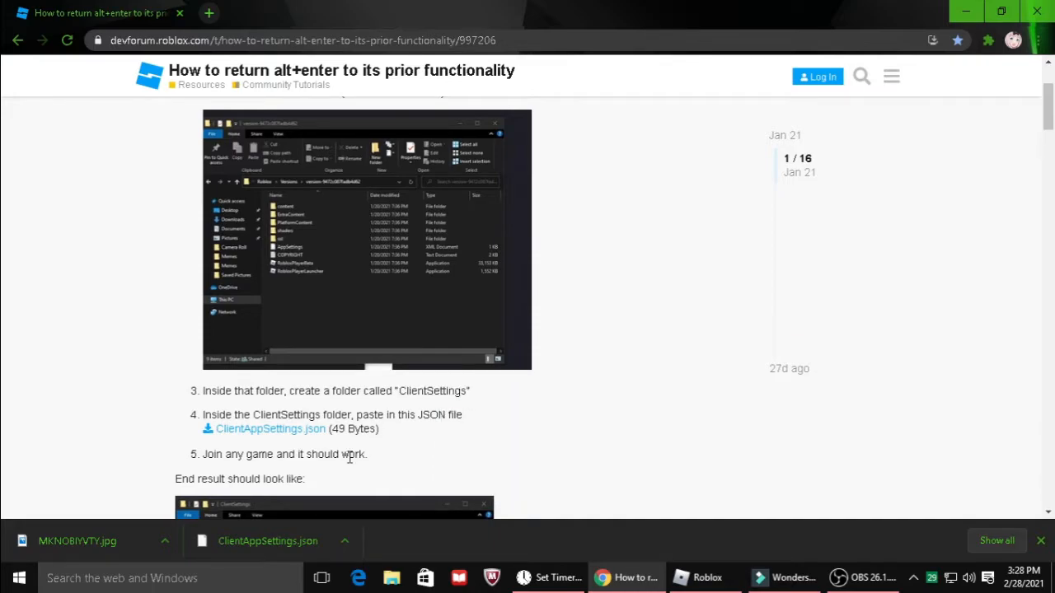
mouse_move(331, 432)
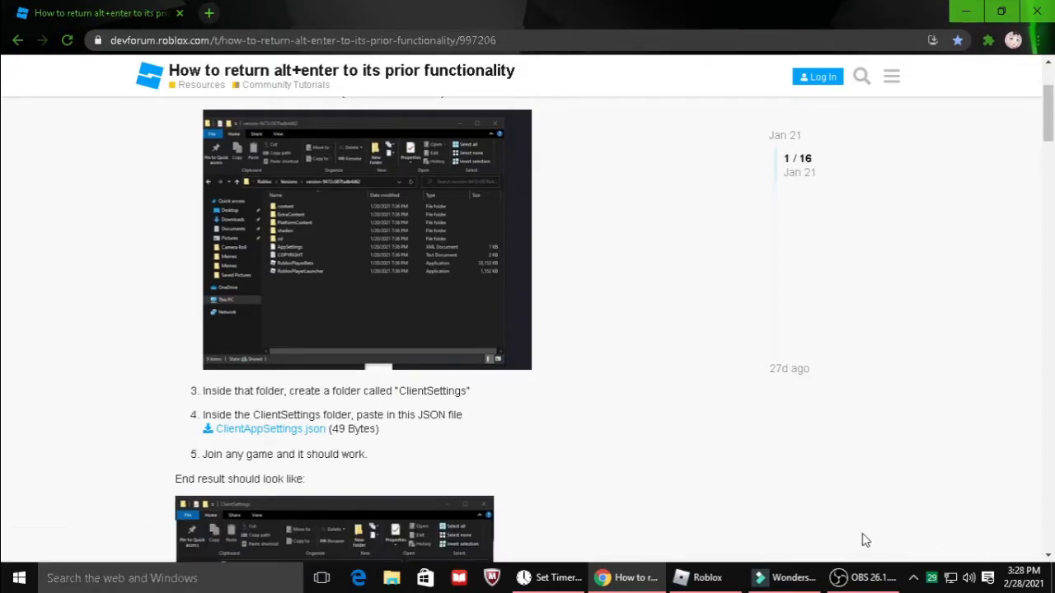
mouse_move(270, 429)
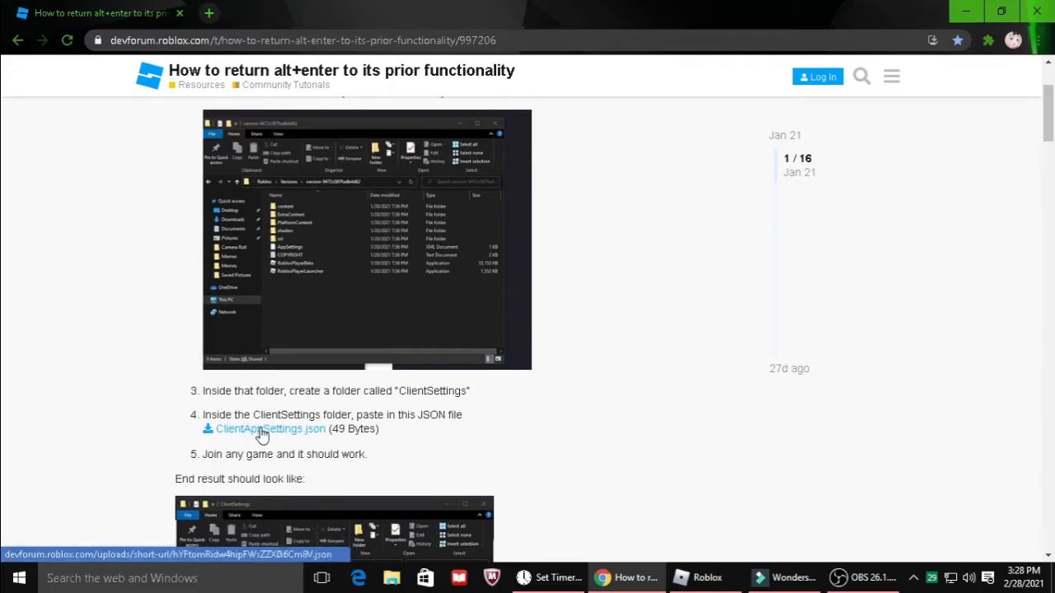
click(269, 428)
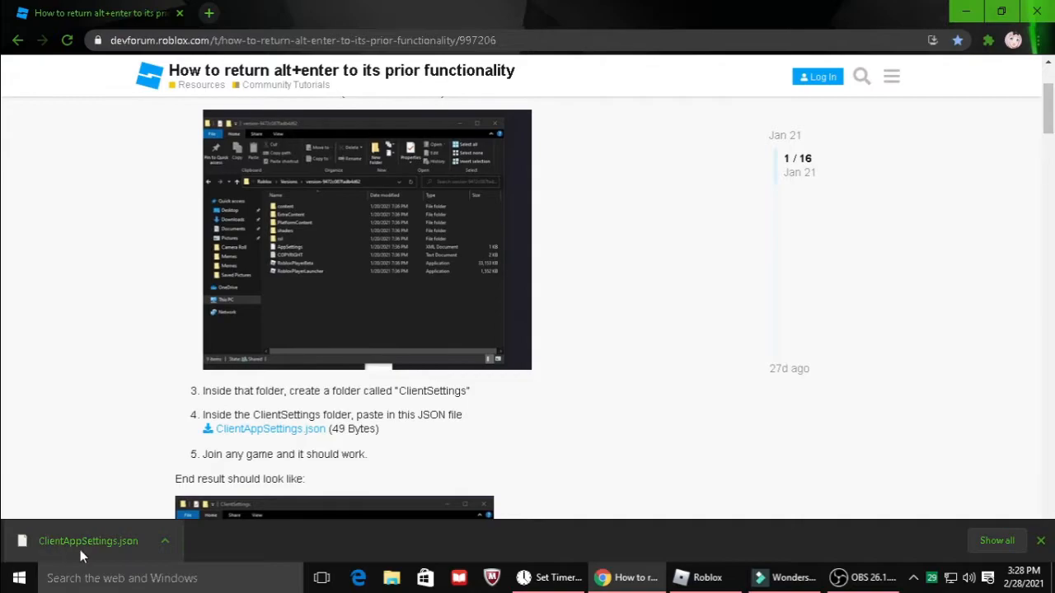
mouse_move(111, 552)
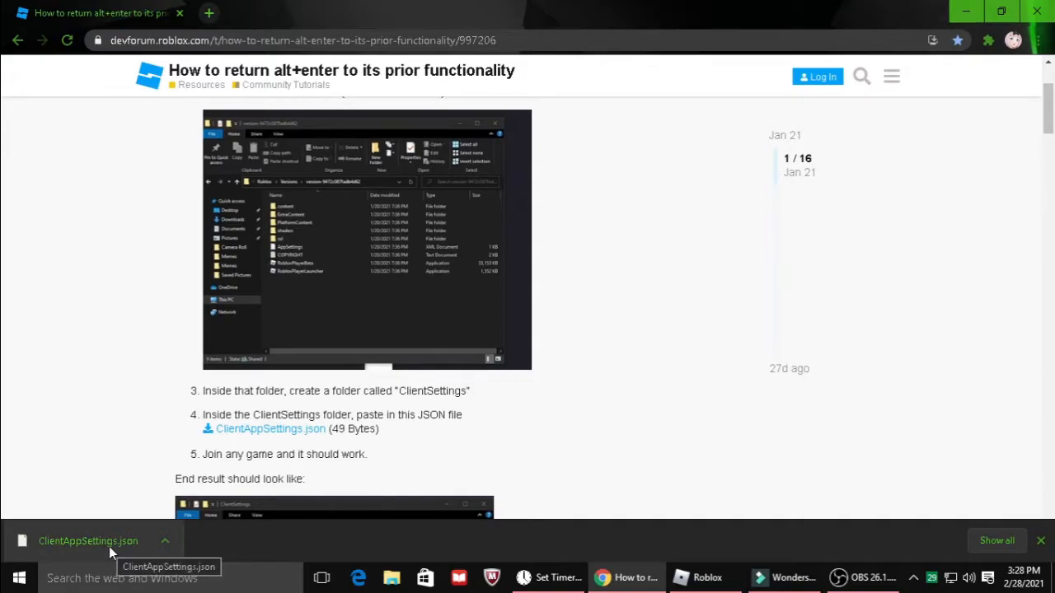
mouse_move(988, 8)
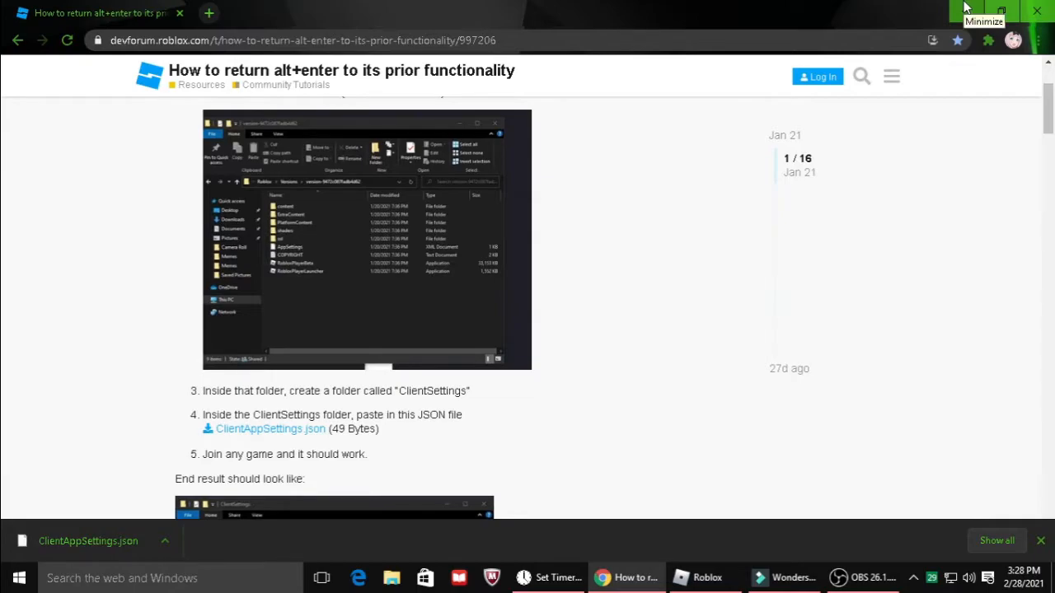
- Minimize the DevForum browser window to reveal the desktop
click(983, 8)
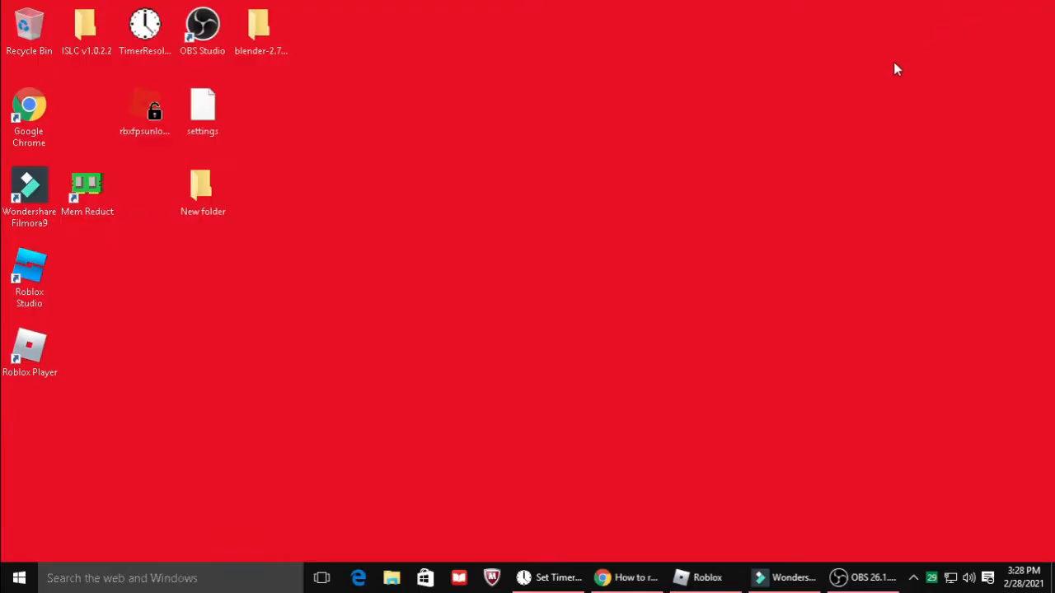
mouse_move(350, 321)
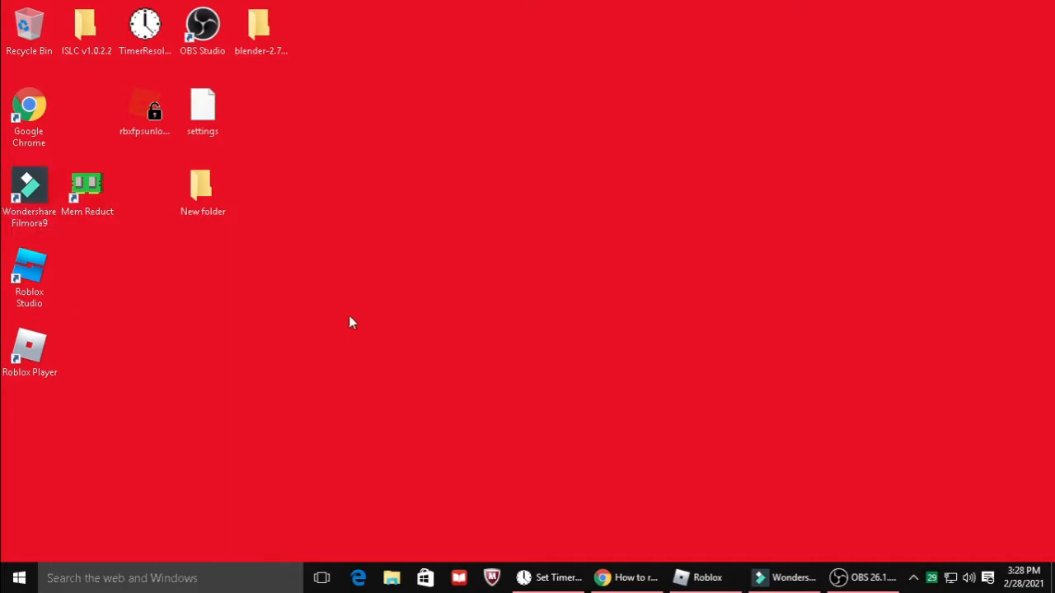
mouse_move(482, 124)
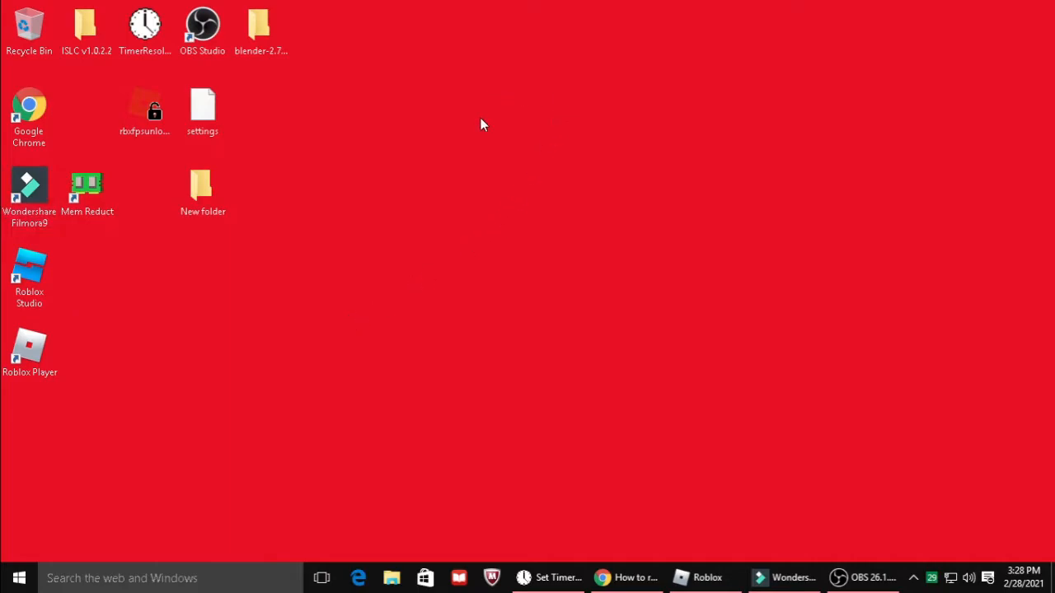
mouse_move(412, 416)
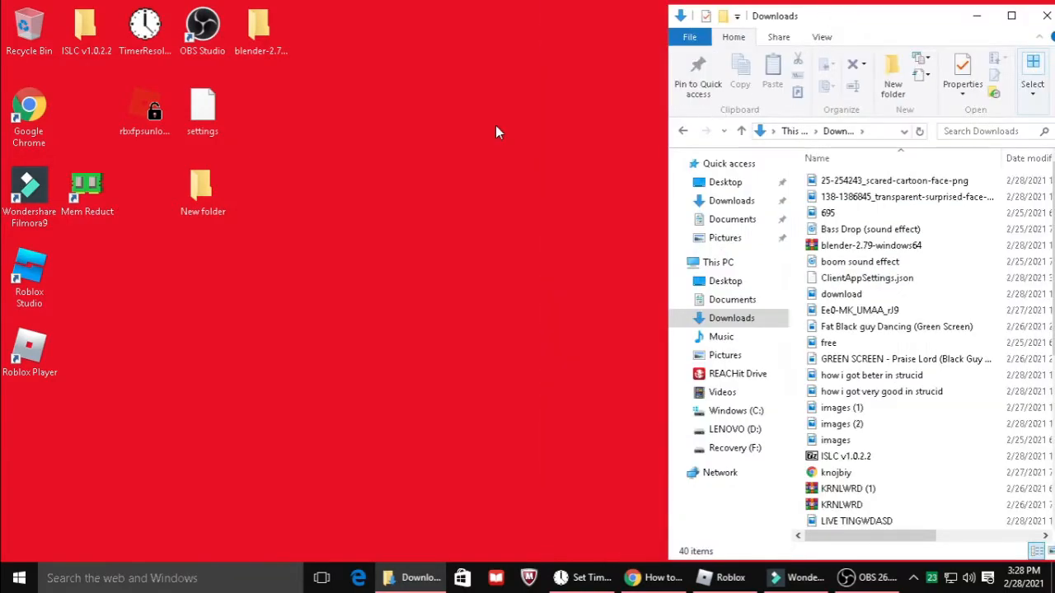
mouse_move(301, 152)
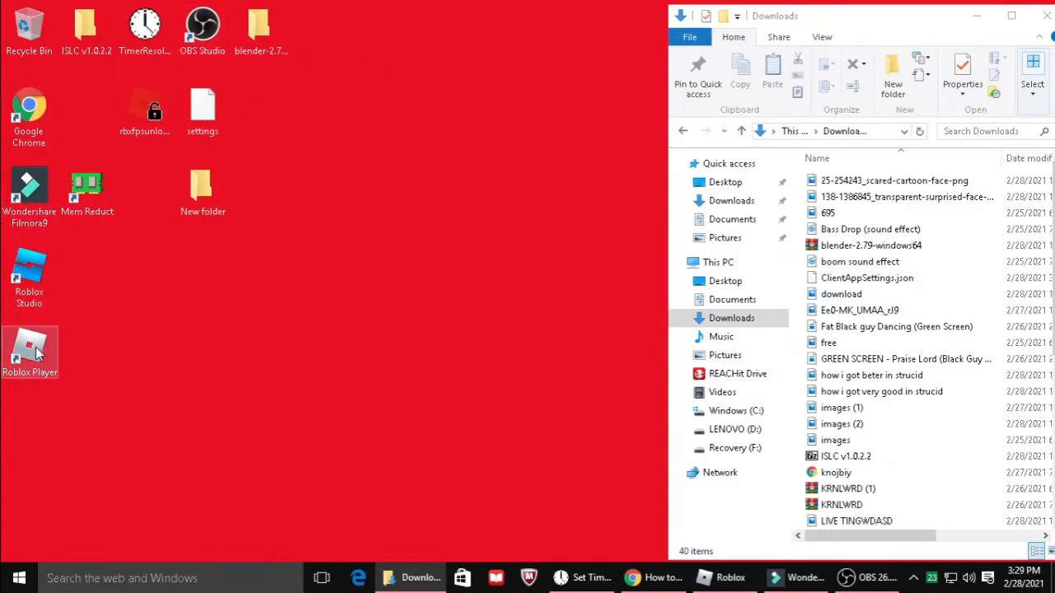
- Open the Roblox Player shortcut's file location to show its version folder
right_click(30, 353)
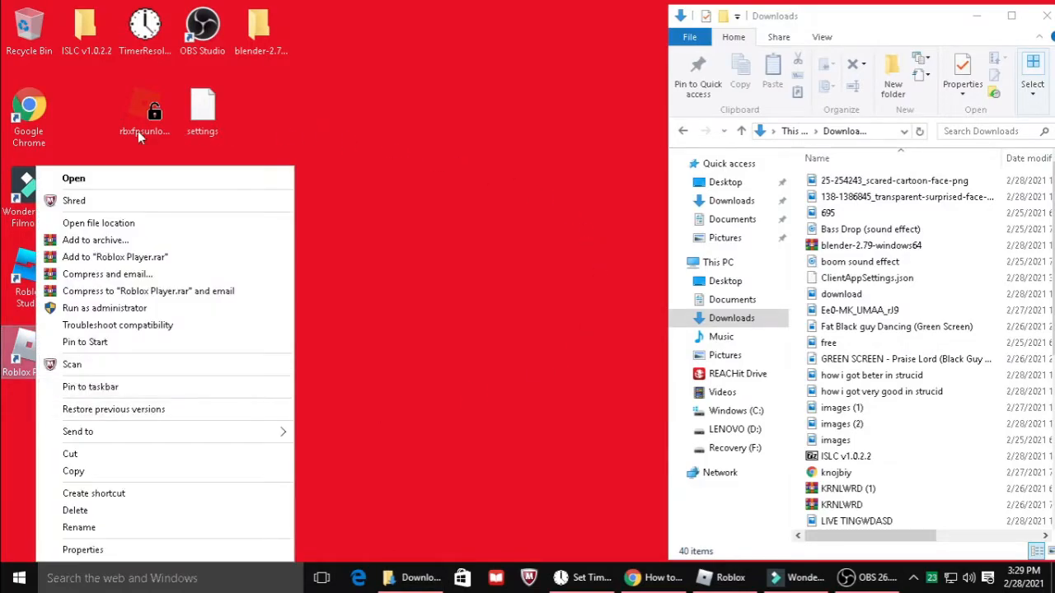
mouse_move(98, 222)
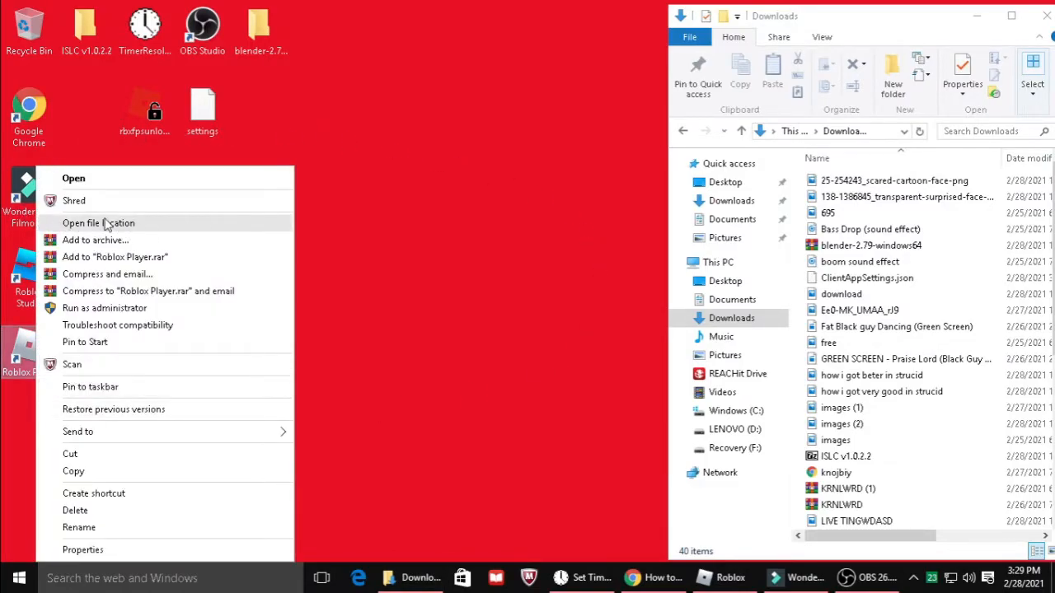
click(98, 222)
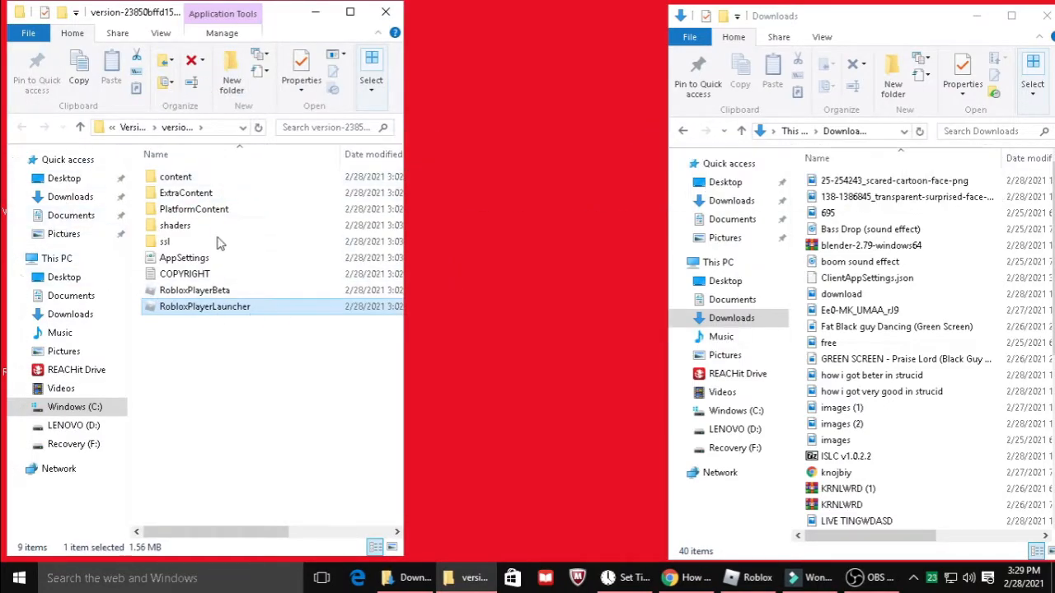
click(282, 359)
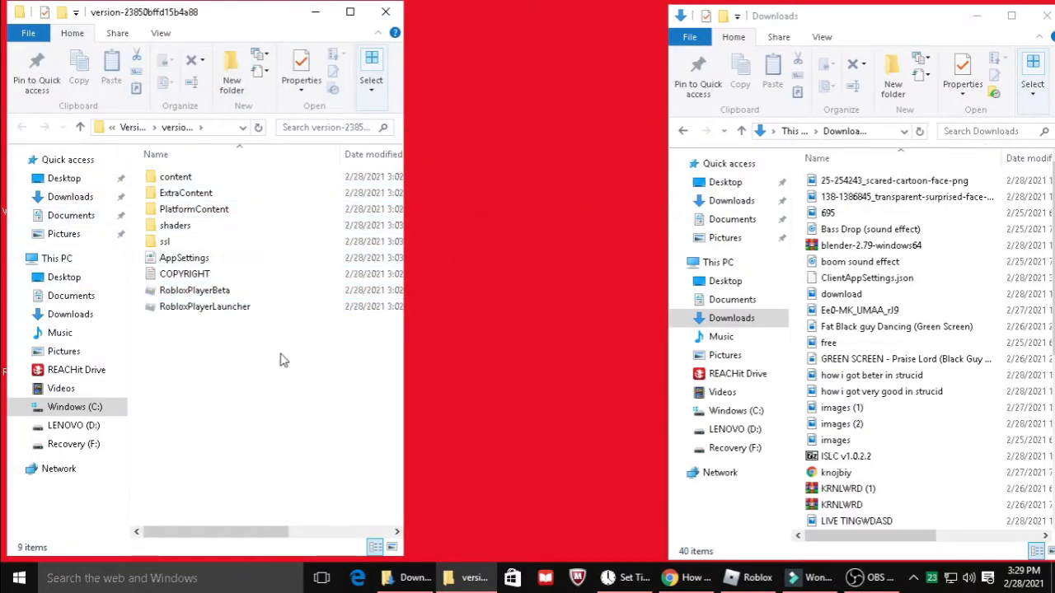
mouse_move(349, 11)
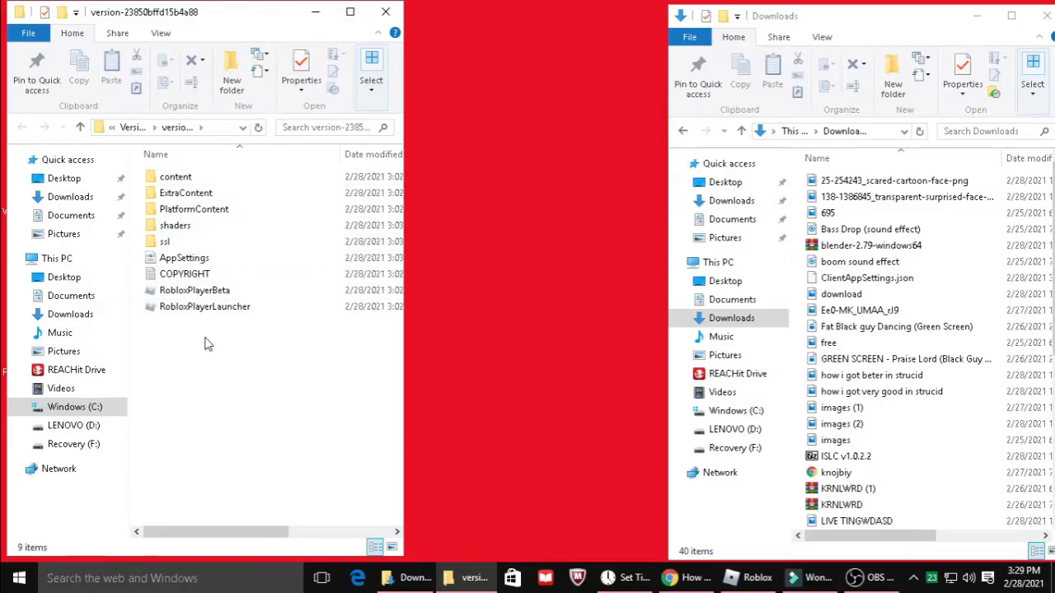
- Add a folder named 'ClientSettings' to the Roblox version folder
right_click(207, 343)
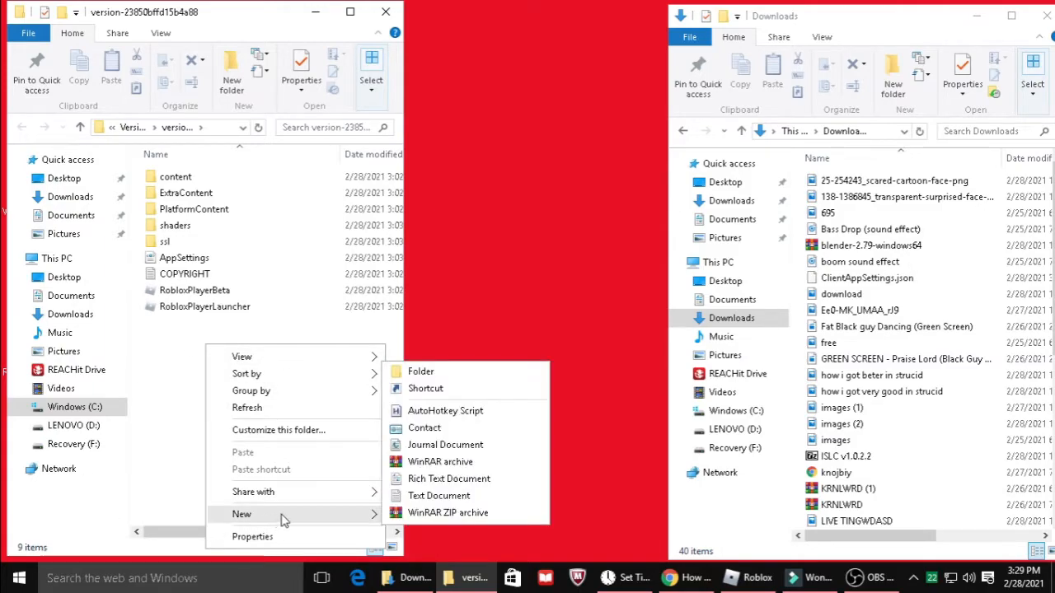
click(420, 371)
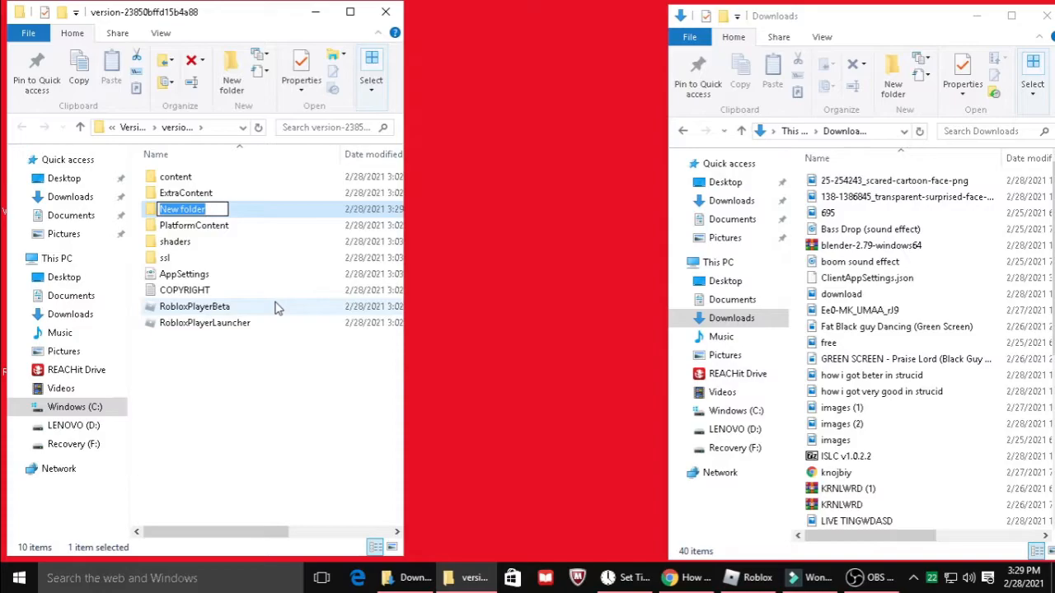
text(ClientSettings)
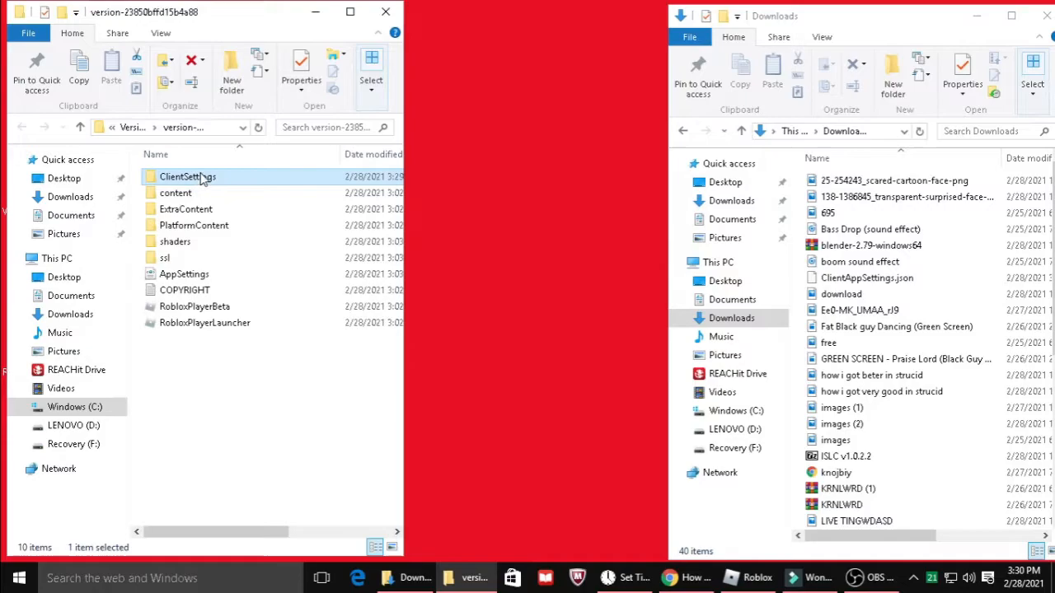
mouse_move(188, 176)
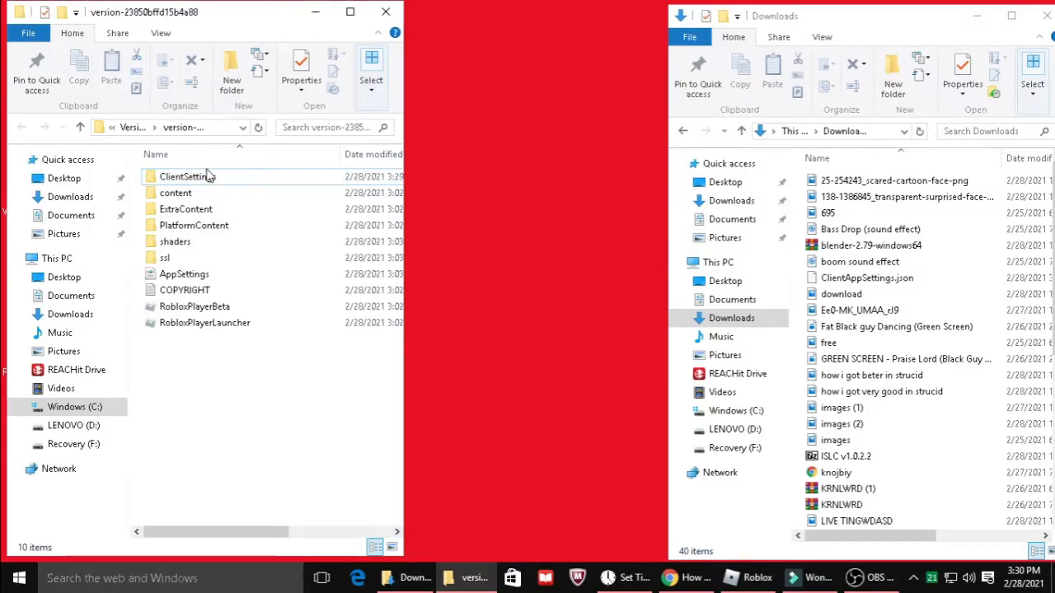
- Open the ClientSettings folder and select ClientAppSettings.json in Downloads
double_click(183, 177)
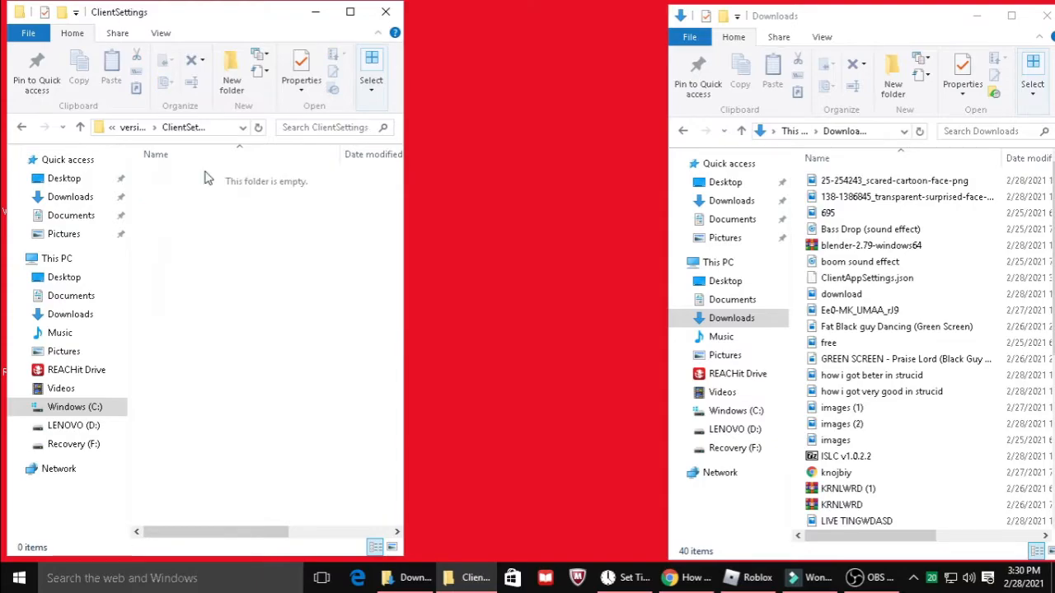
click(717, 262)
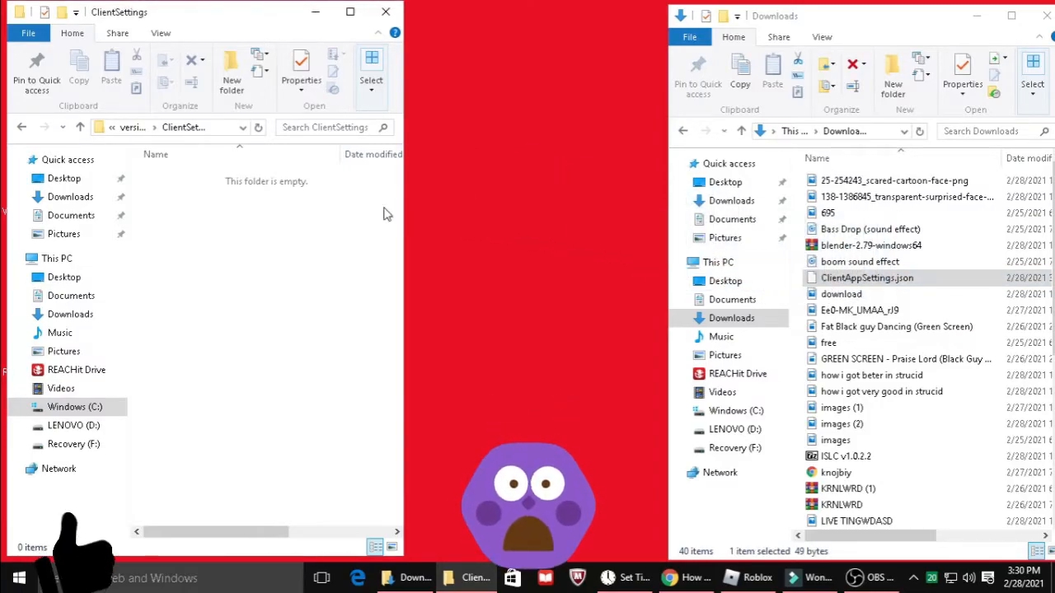
mouse_move(295, 339)
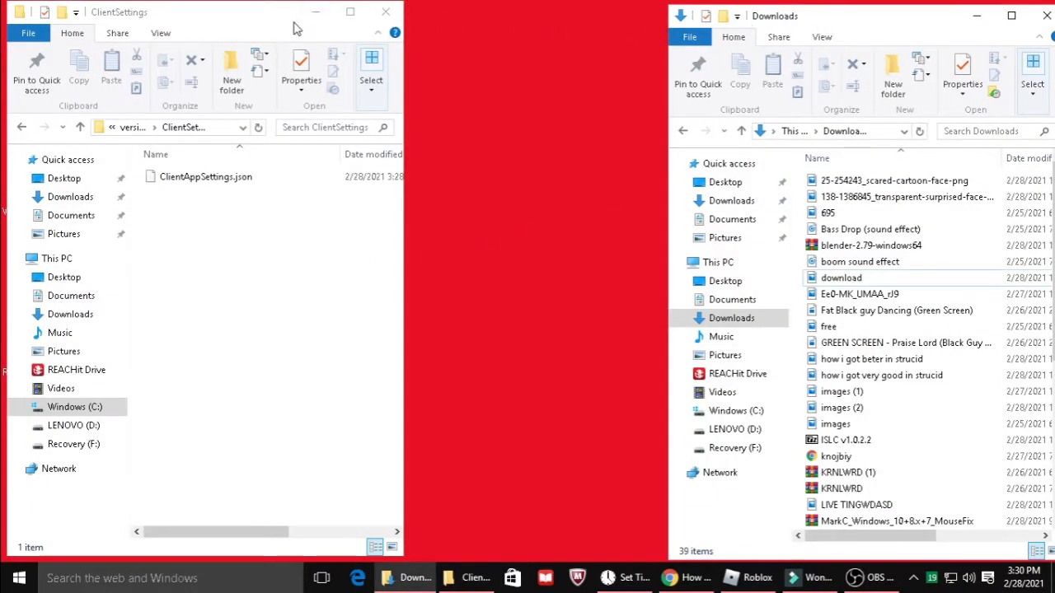
- Close the ClientSettings window and exit the running Strucid game
click(384, 11)
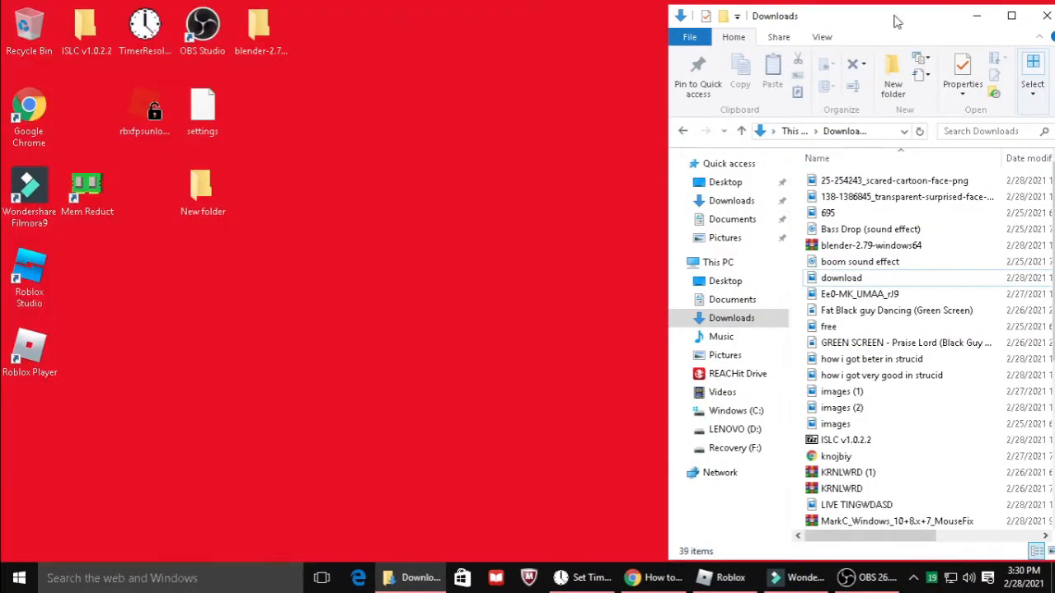
click(705, 576)
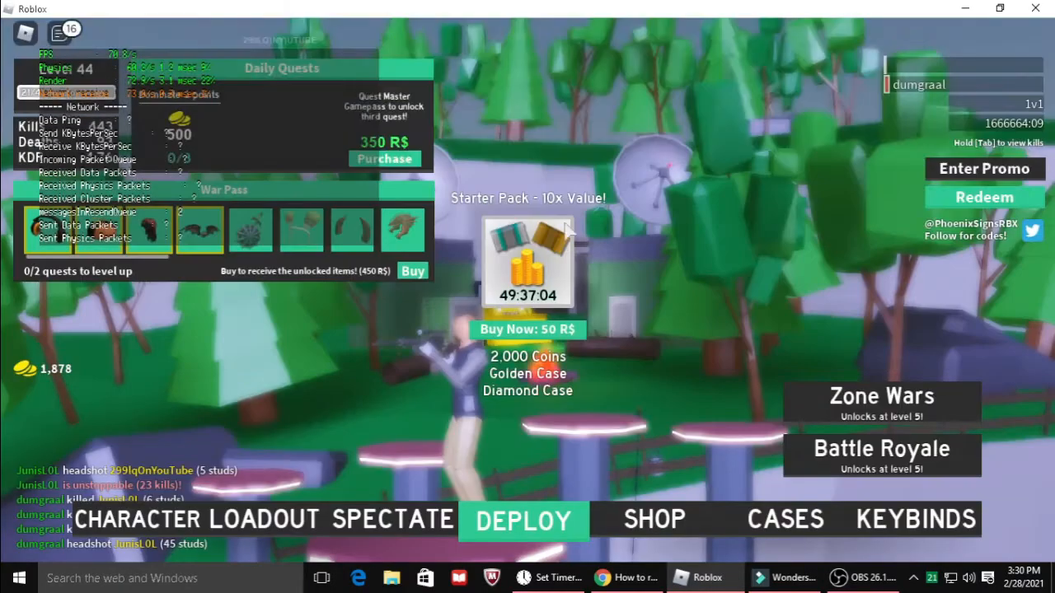
key(Escape)
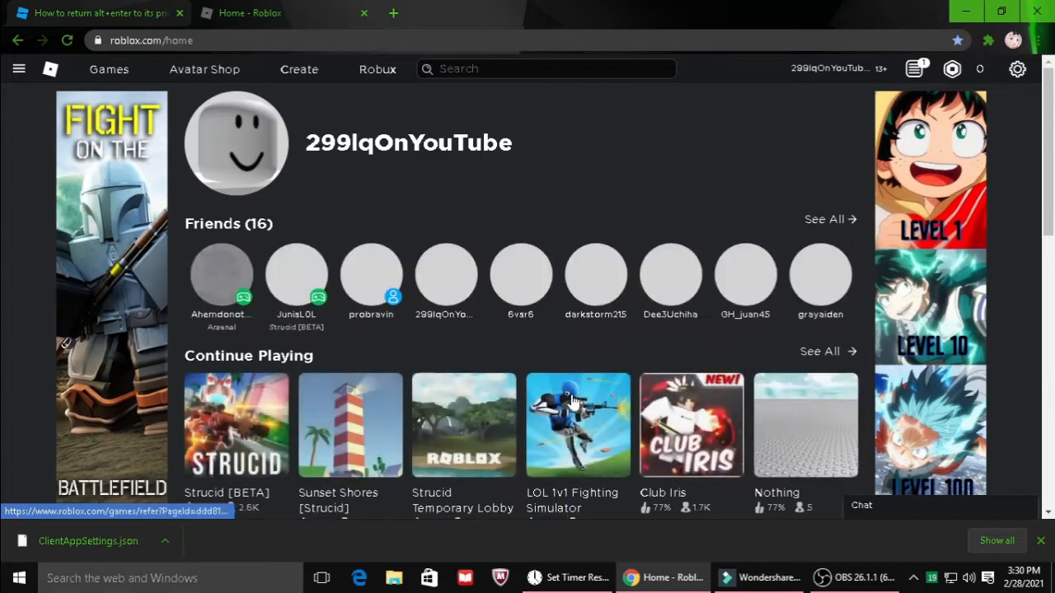
- Rejoin a Strucid server and bring up the in-game Settings menu
click(237, 426)
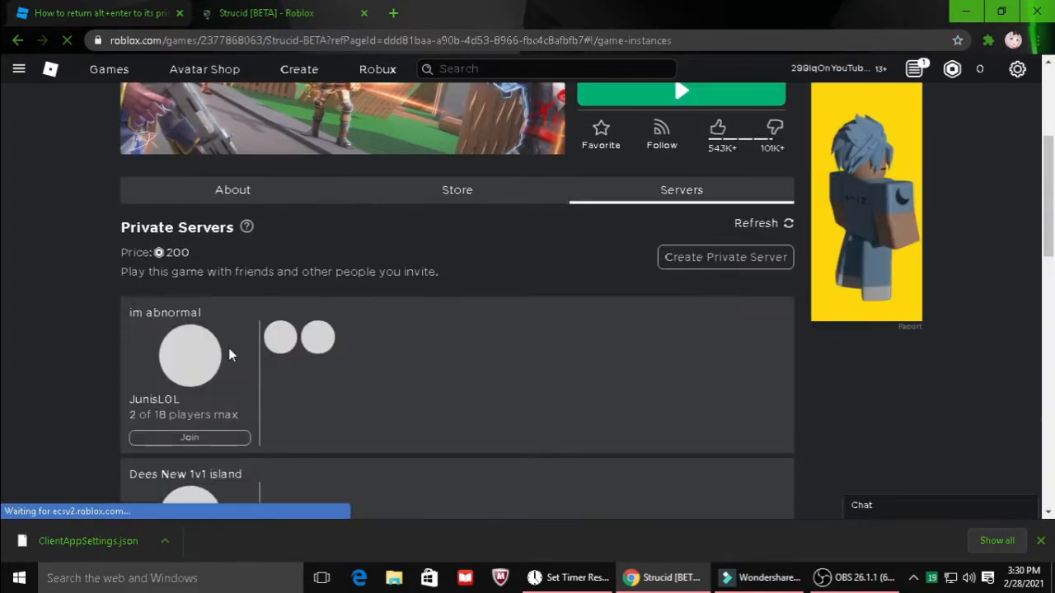
click(189, 436)
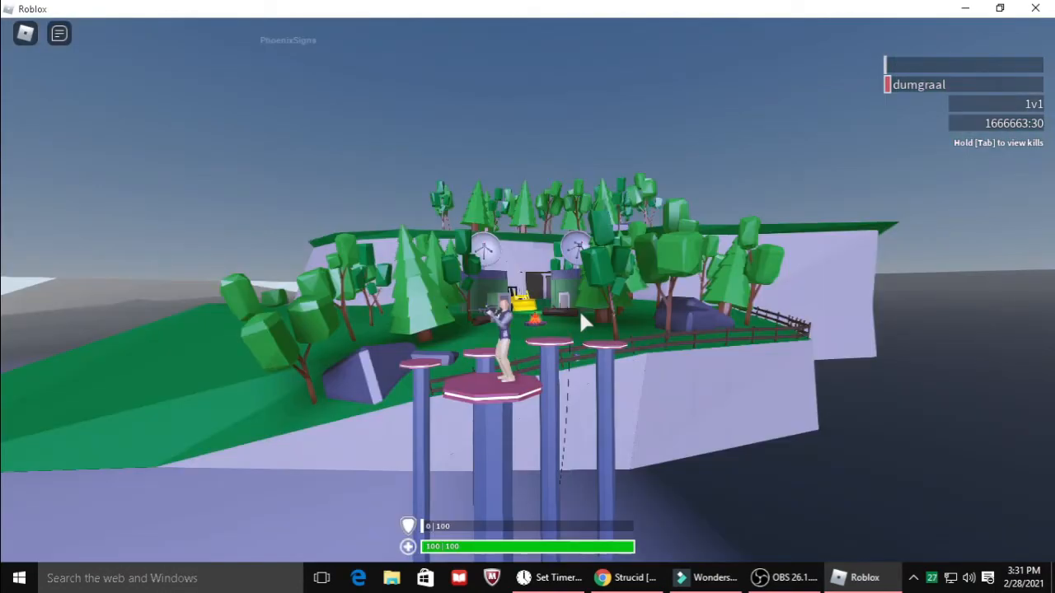
key(Escape)
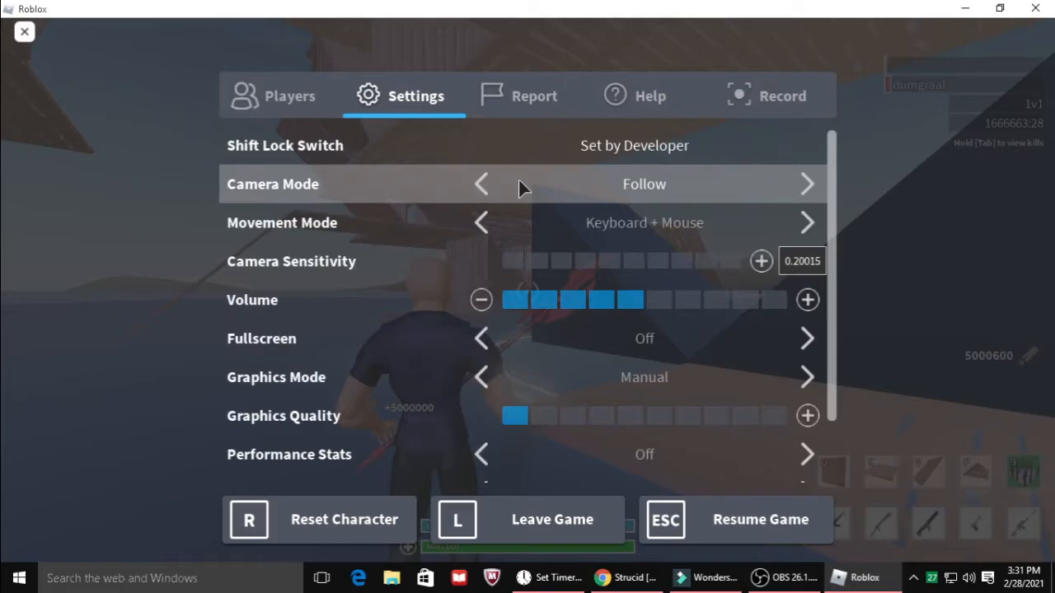